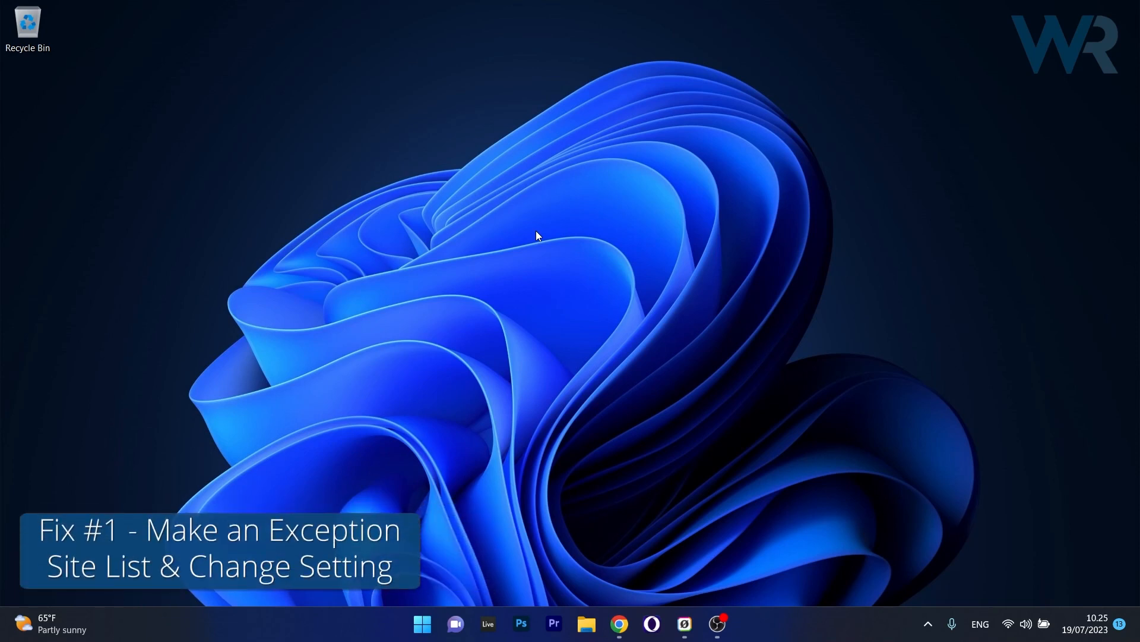
{"action": "mouse_move", "coordinate": [537, 221]}
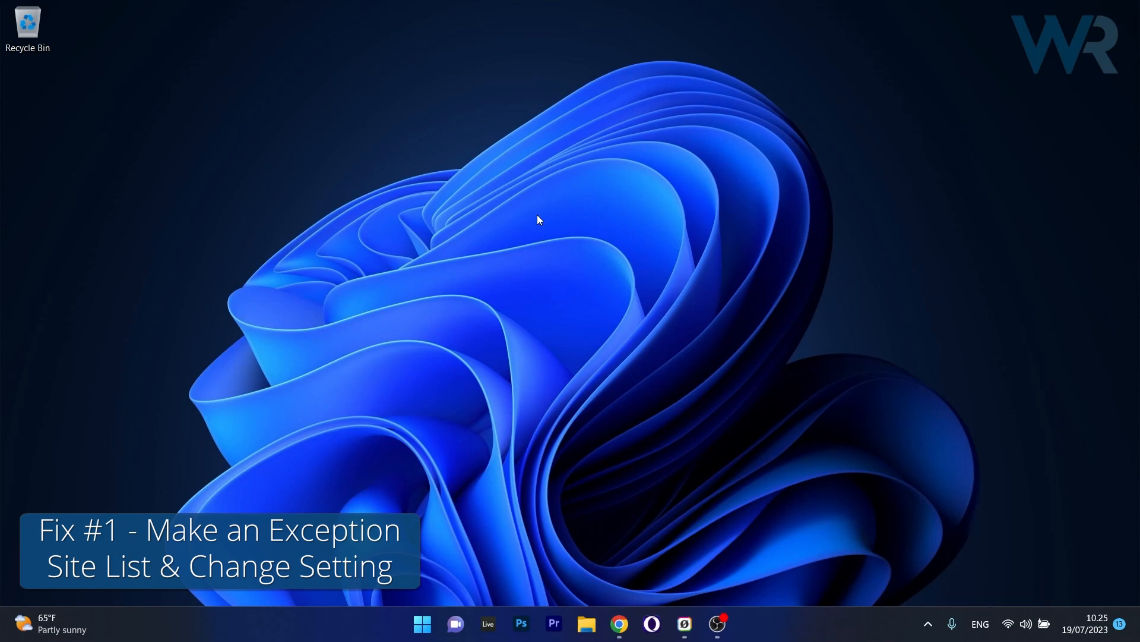
Step: Launch Configure Java from a Start menu search for 'java' and show its Security tab
{"action": "left_click", "coordinate": [419, 622]}
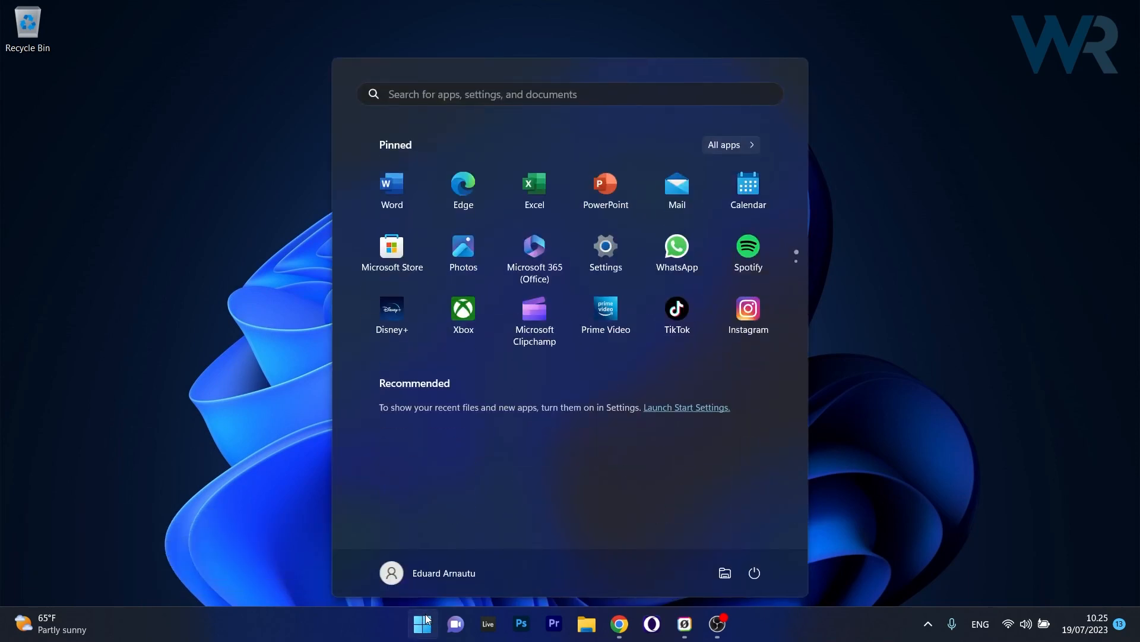
{"action": "type", "text": "java"}
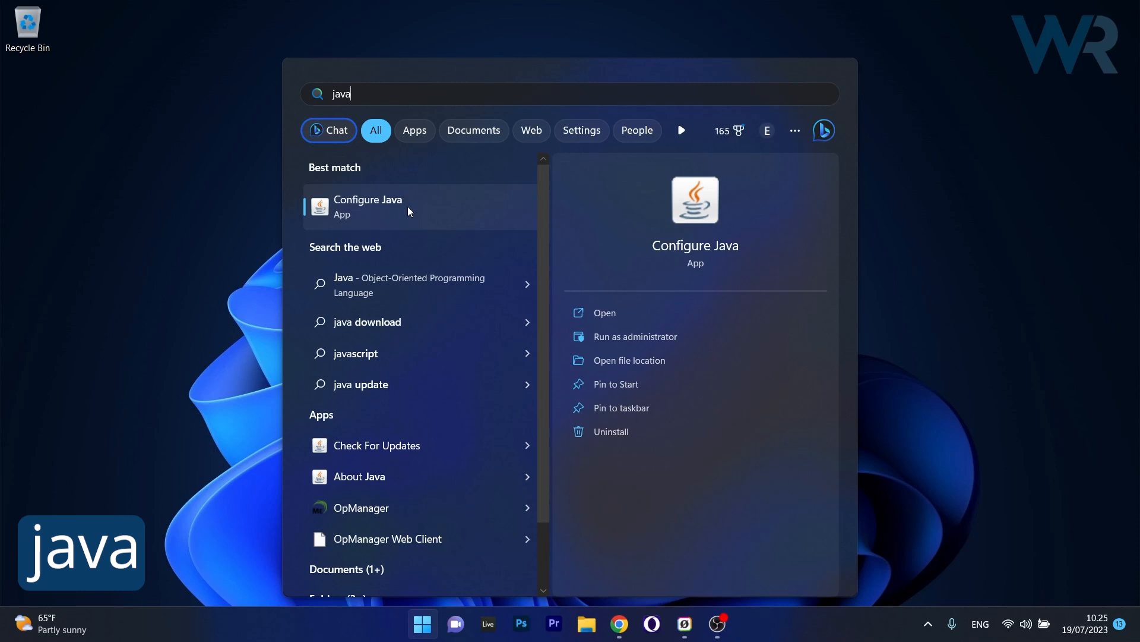
{"action": "left_click", "coordinate": [367, 206]}
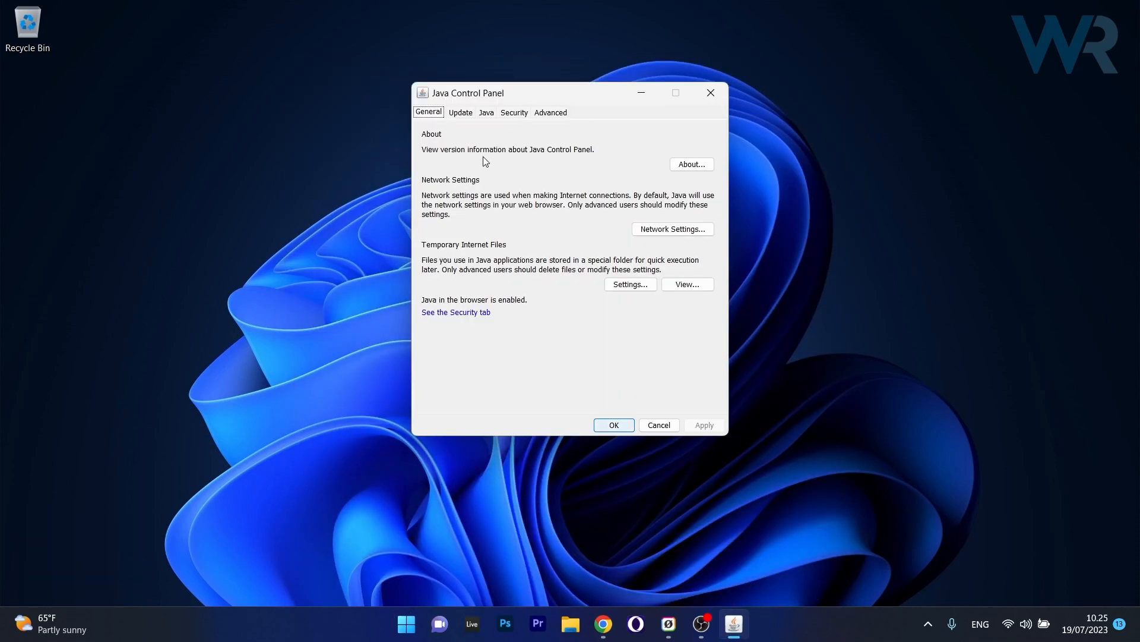
{"action": "left_click", "coordinate": [514, 112]}
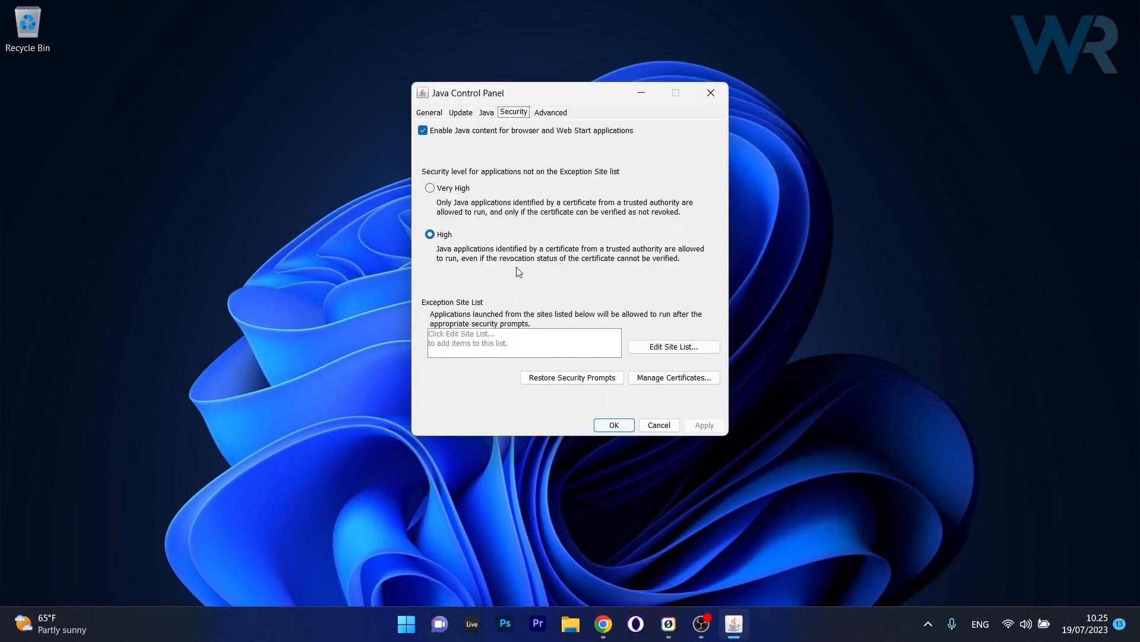
{"action": "mouse_move", "coordinate": [673, 351]}
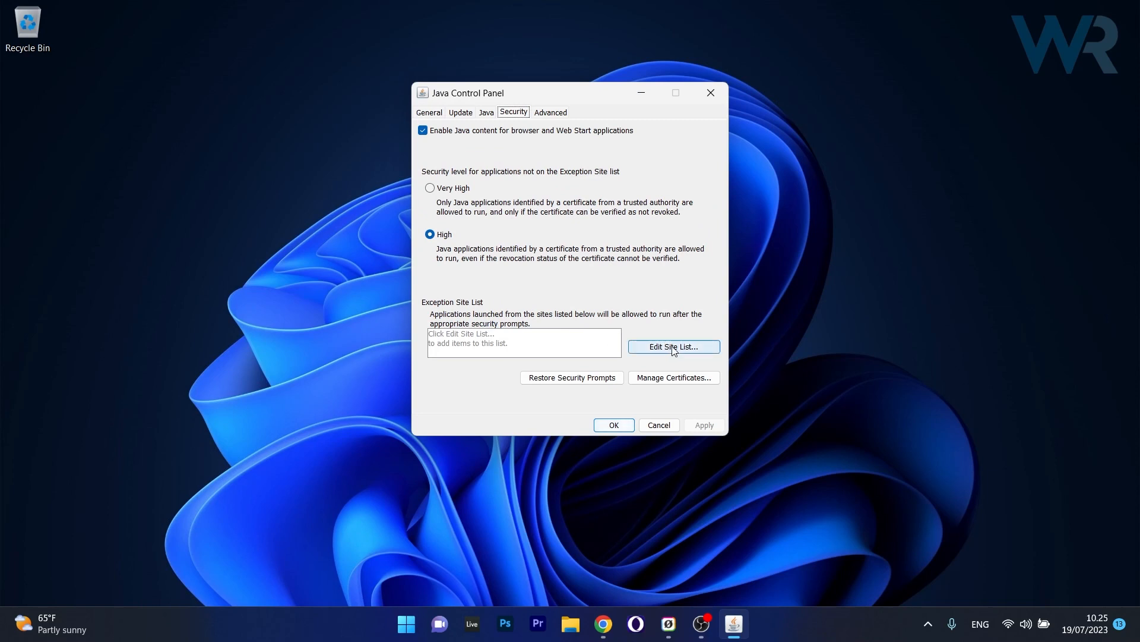
{"action": "left_click", "coordinate": [674, 346]}
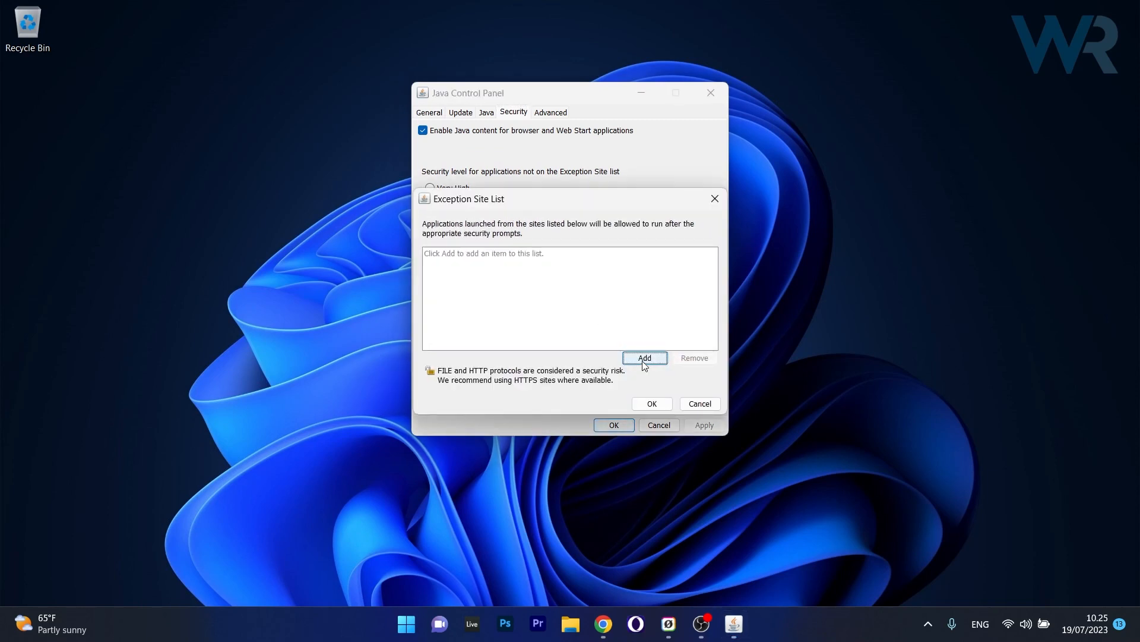
{"action": "mouse_move", "coordinate": [645, 364]}
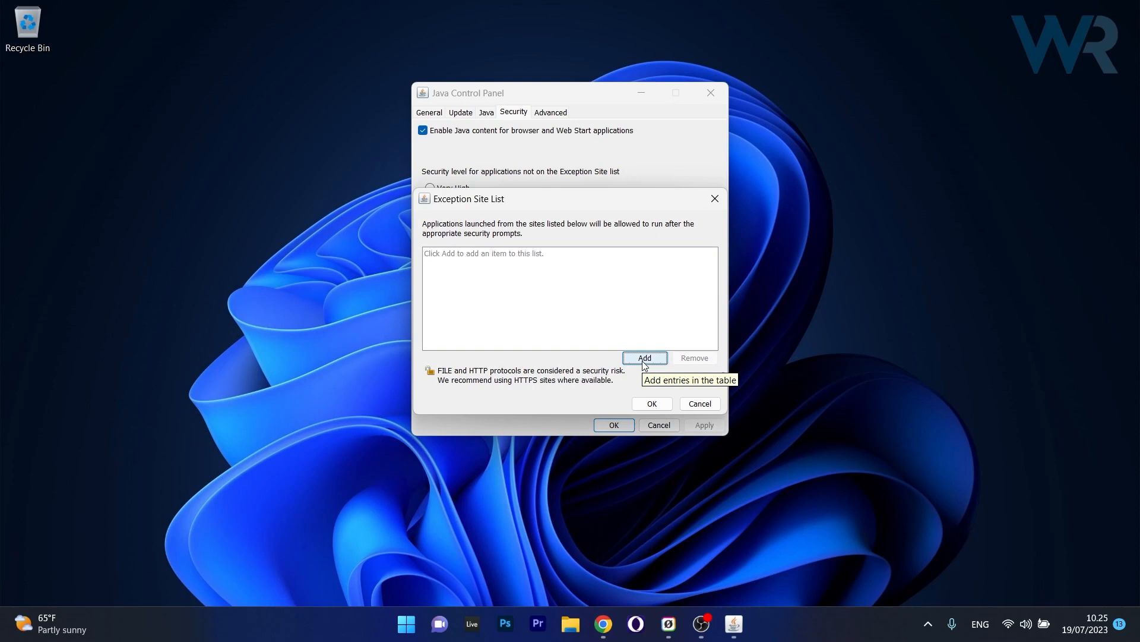
{"action": "left_click", "coordinate": [644, 358]}
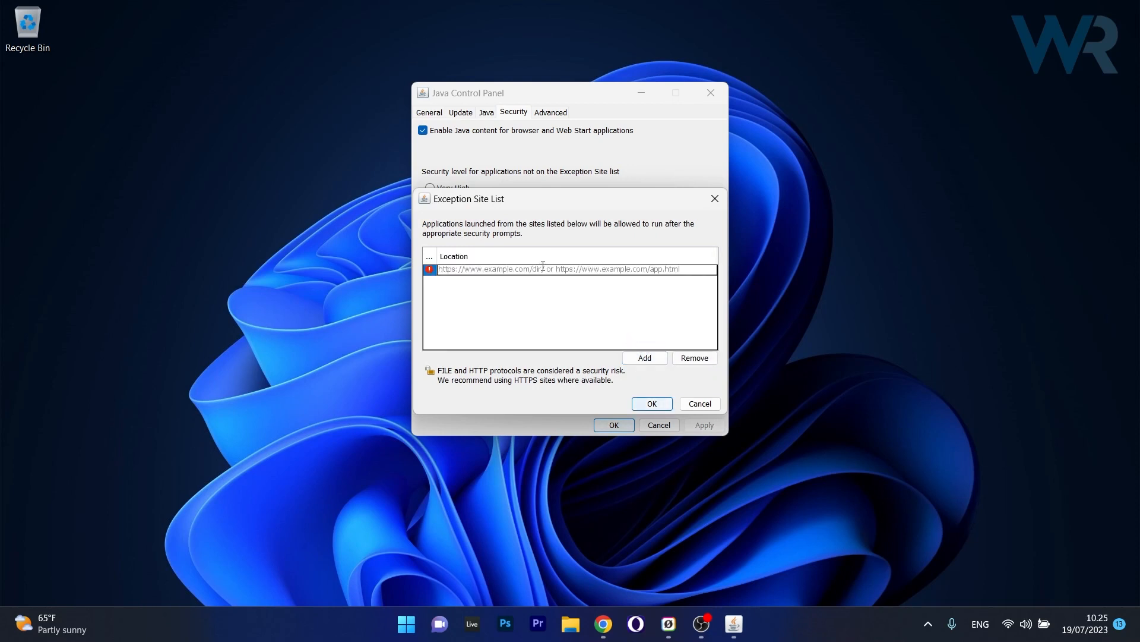
{"action": "left_click", "coordinate": [644, 358]}
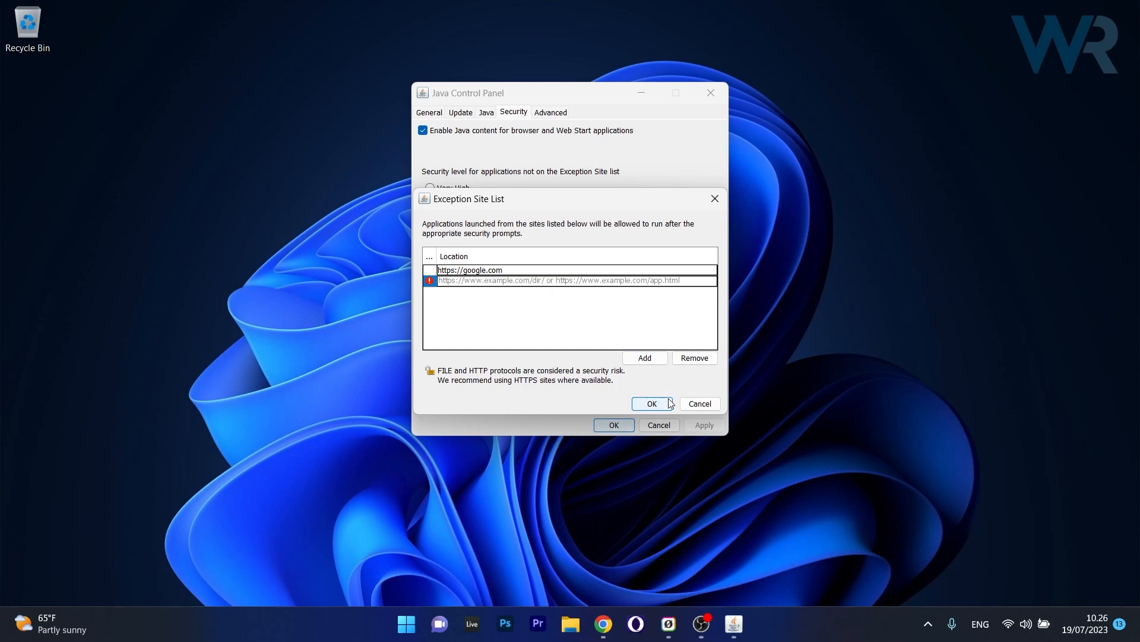
{"action": "left_click", "coordinate": [652, 404]}
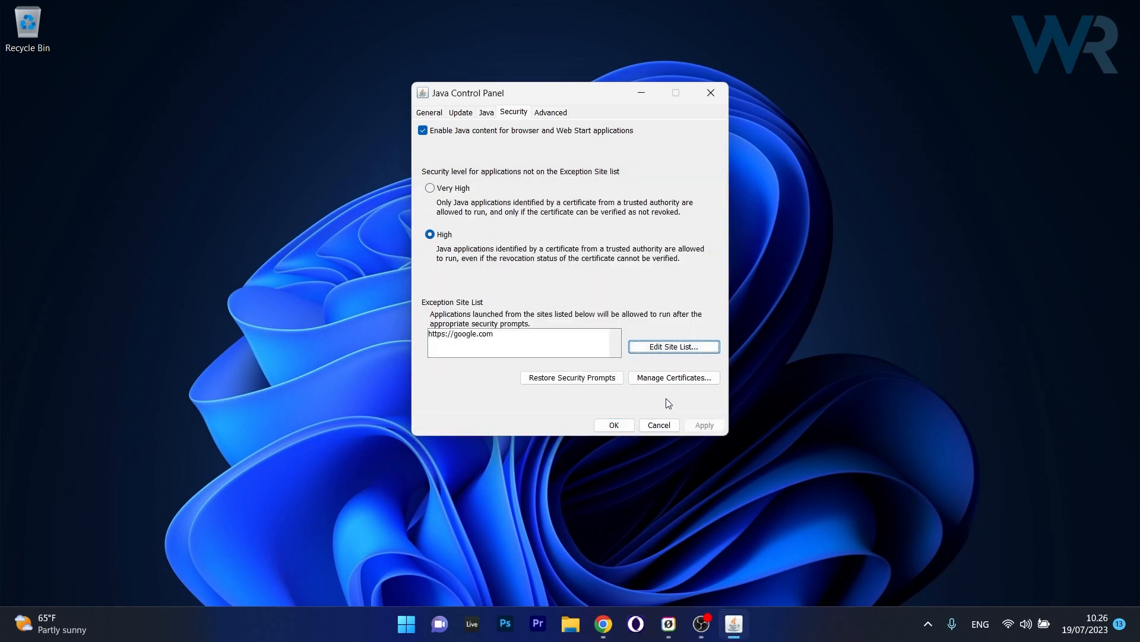
{"action": "mouse_move", "coordinate": [582, 390]}
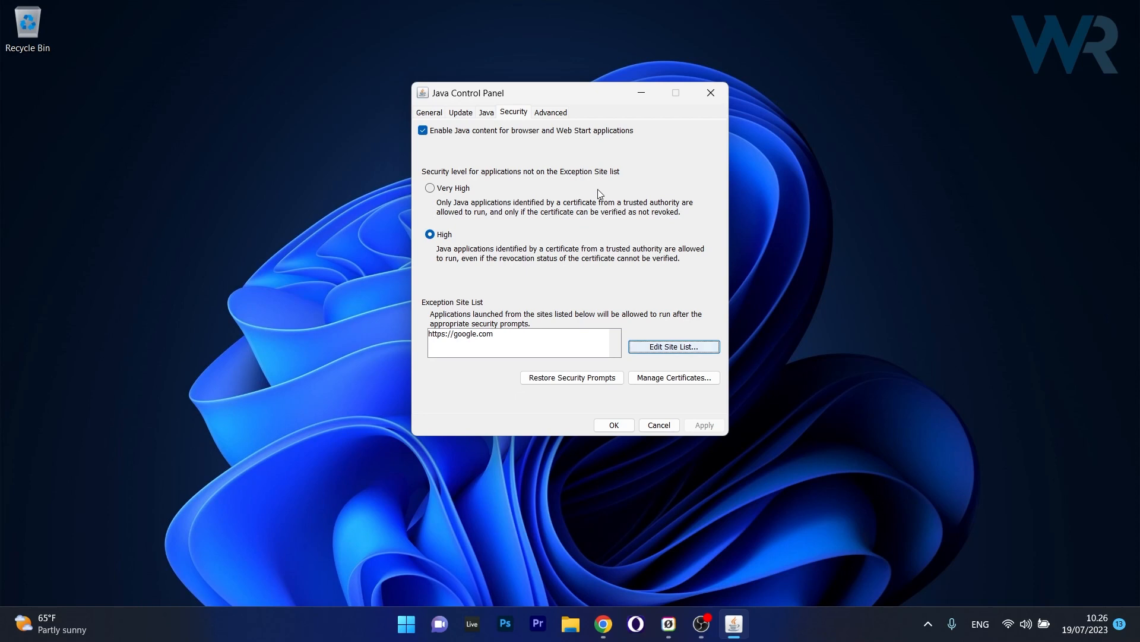
{"action": "mouse_move", "coordinate": [711, 92]}
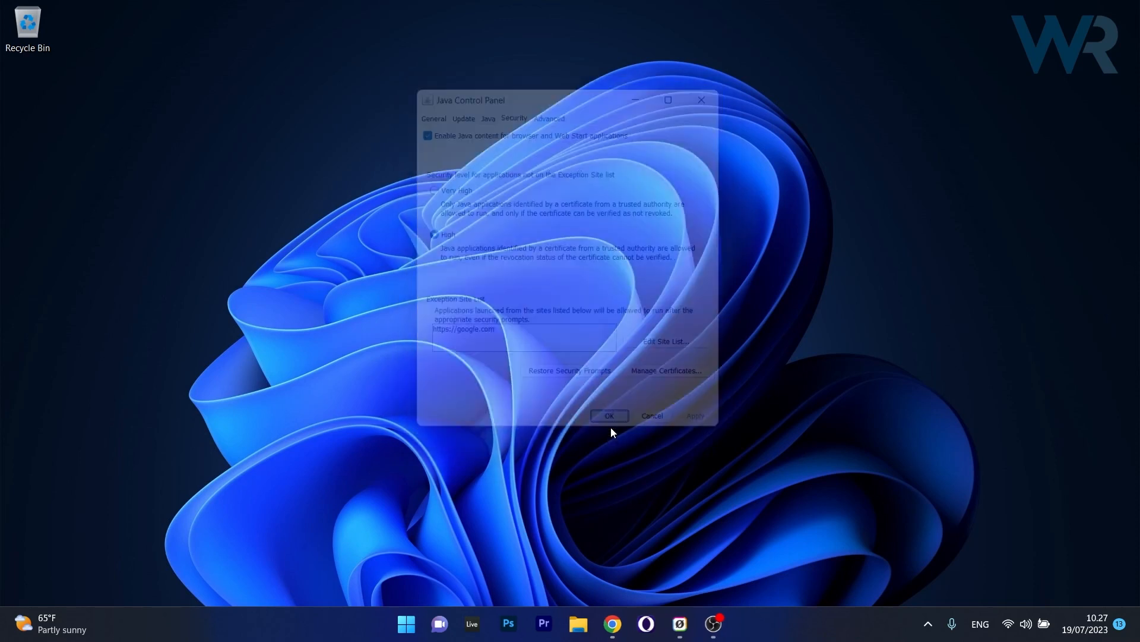
{"action": "left_click", "coordinate": [609, 415]}
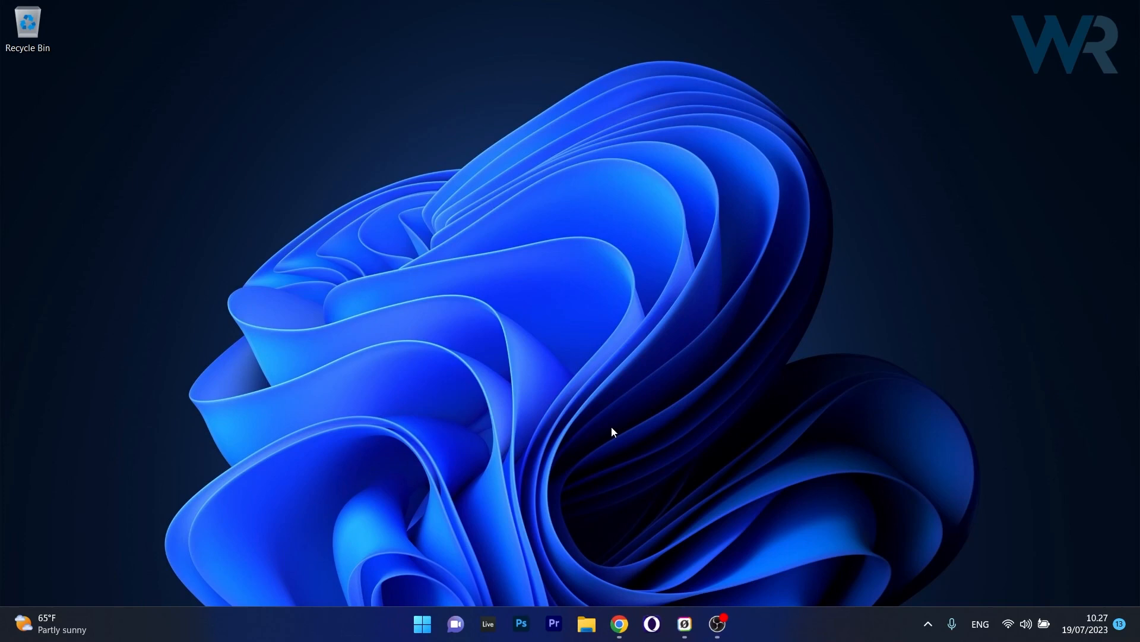
{"action": "mouse_move", "coordinate": [611, 420]}
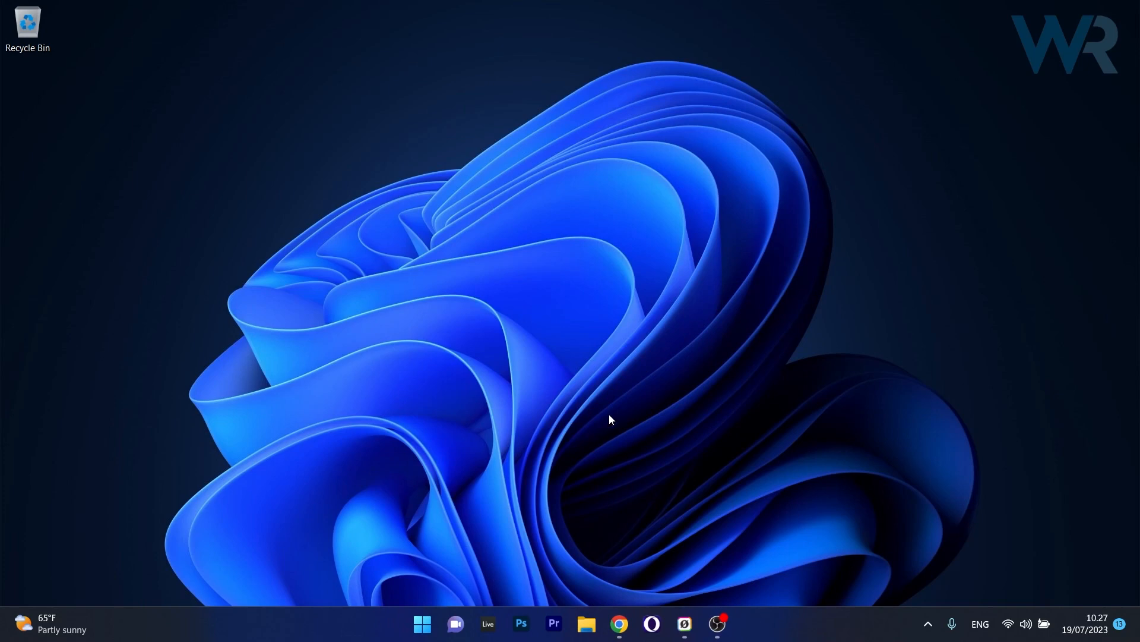